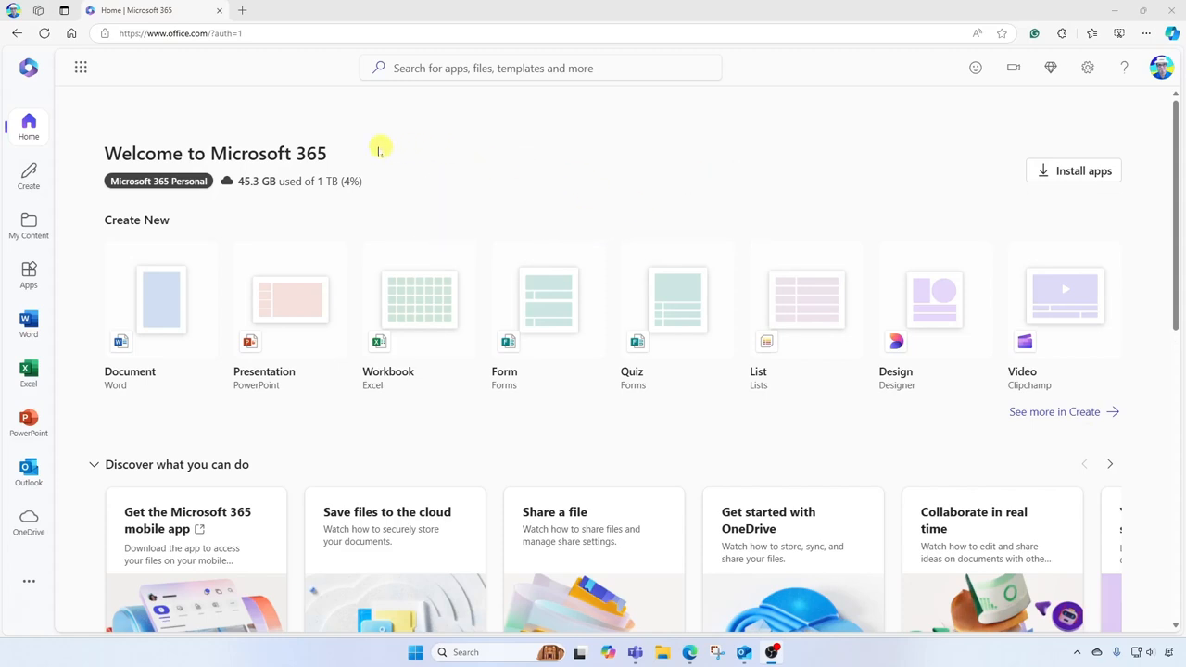
mouse_move(428, 158)
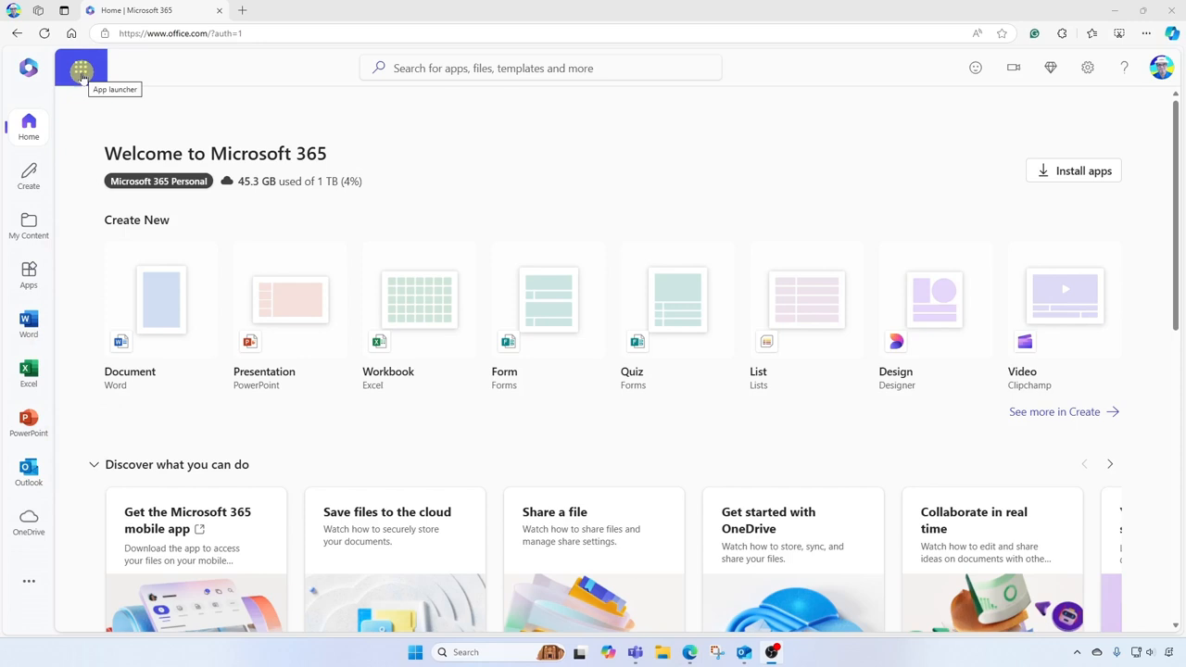
- Launch Outlook mail from the Microsoft 365 app launcher
left_click(81, 67)
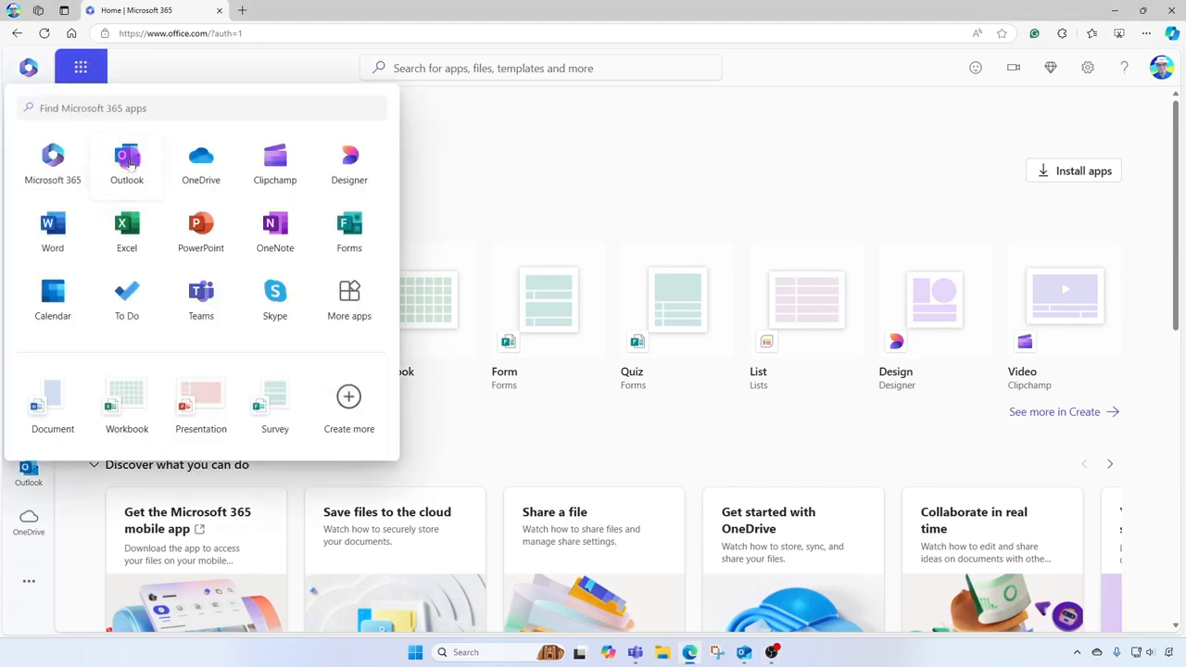
left_click(127, 162)
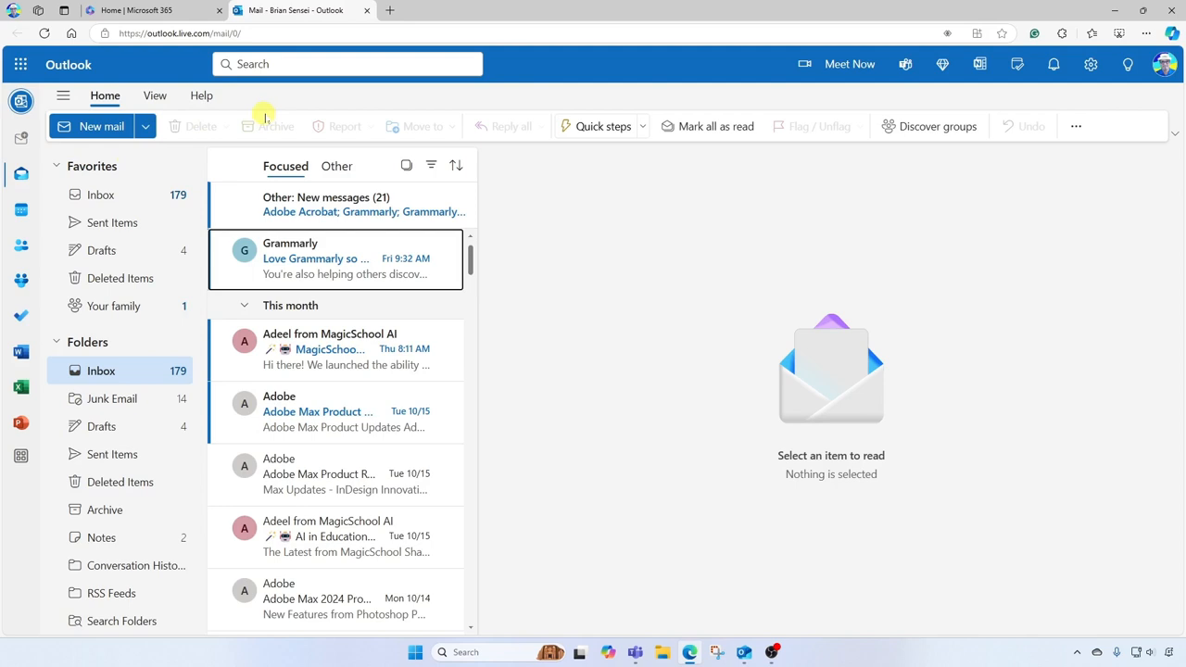
mouse_move(363, 111)
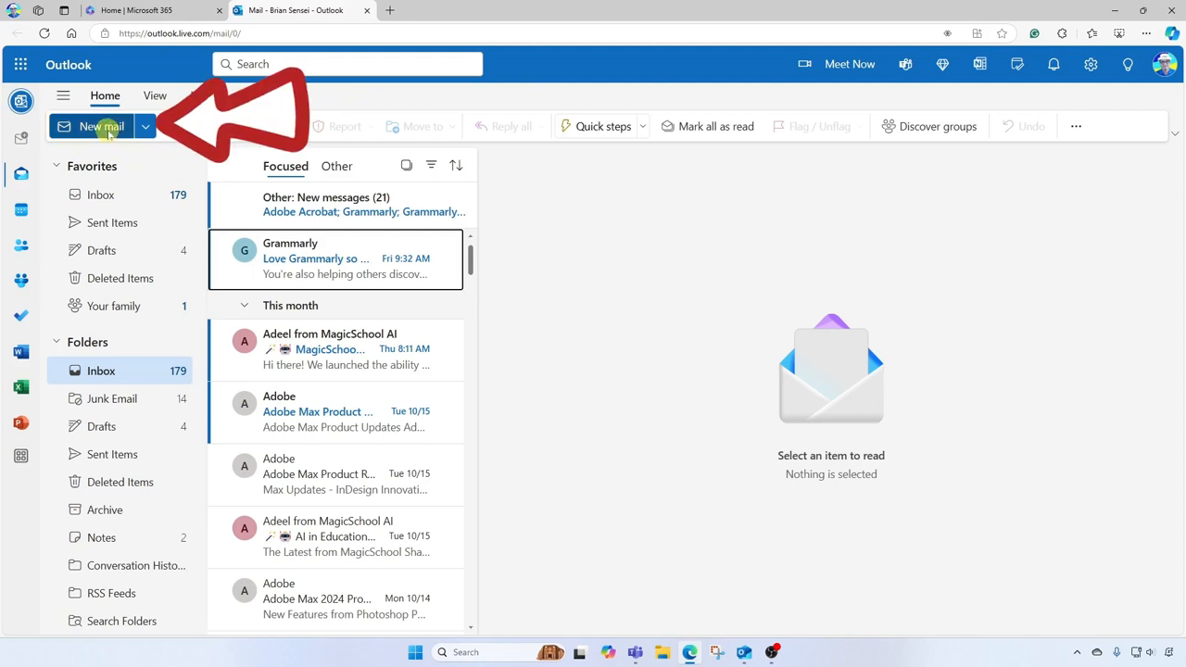
- Start a new email and type 'Hello friends!' in the message body
left_click(93, 126)
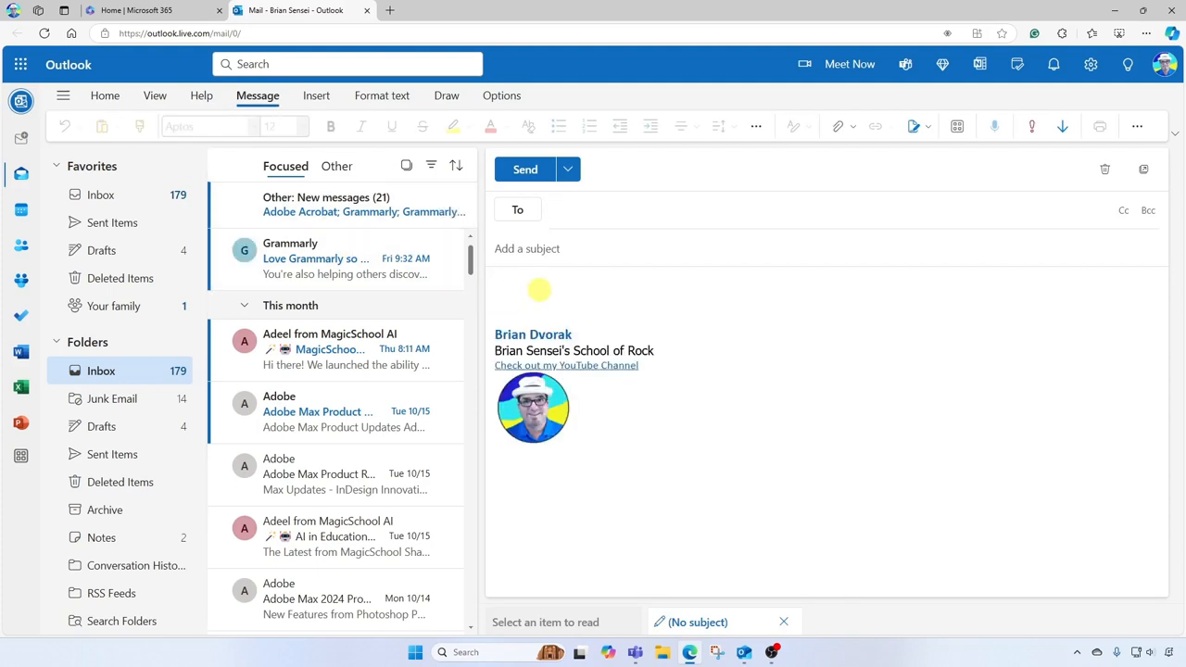
type("Hello friends!")
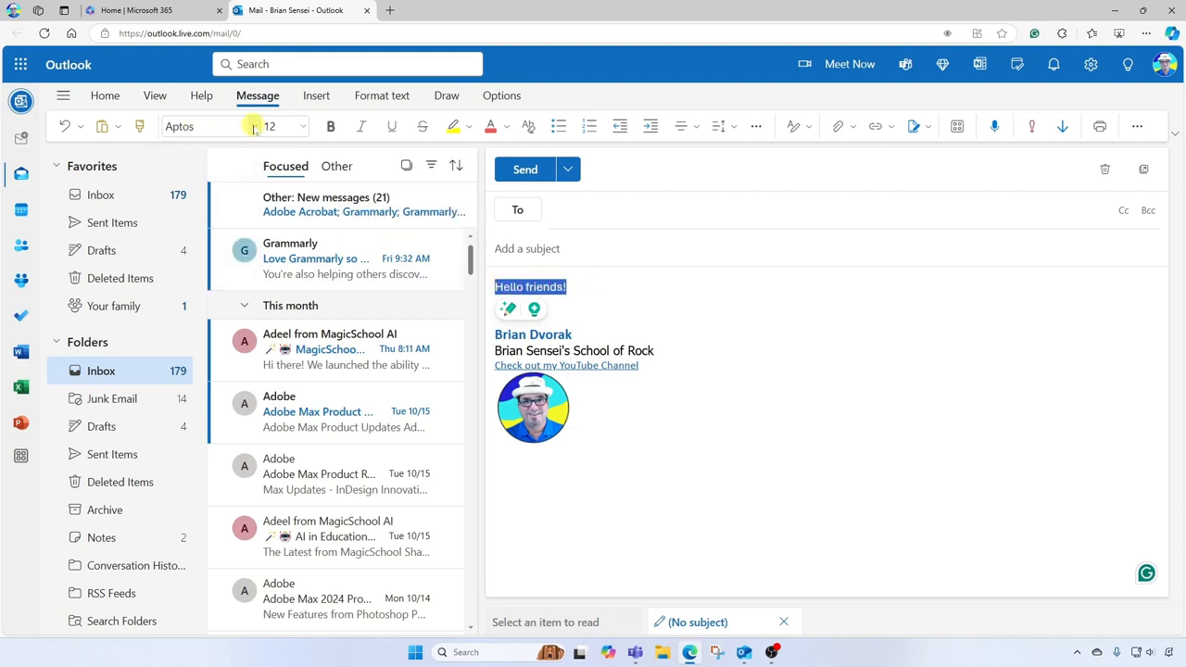
mouse_move(584, 277)
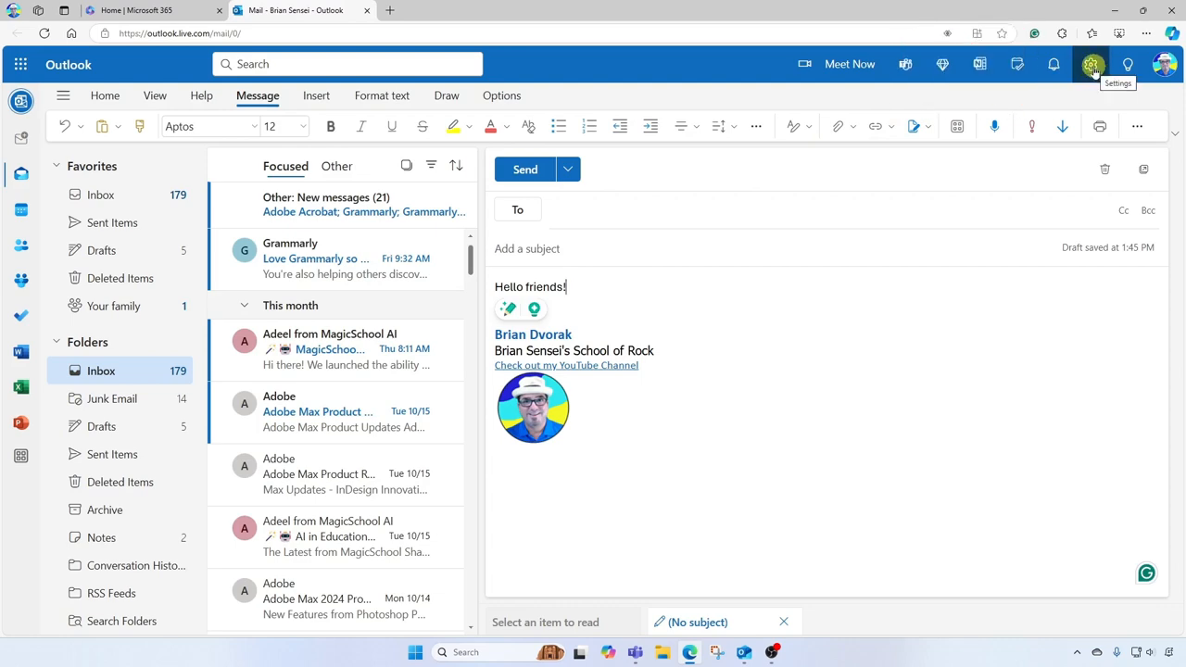
- Go to Settings > Compose and reply and scroll to the Aptos 12 message format
left_click(1090, 64)
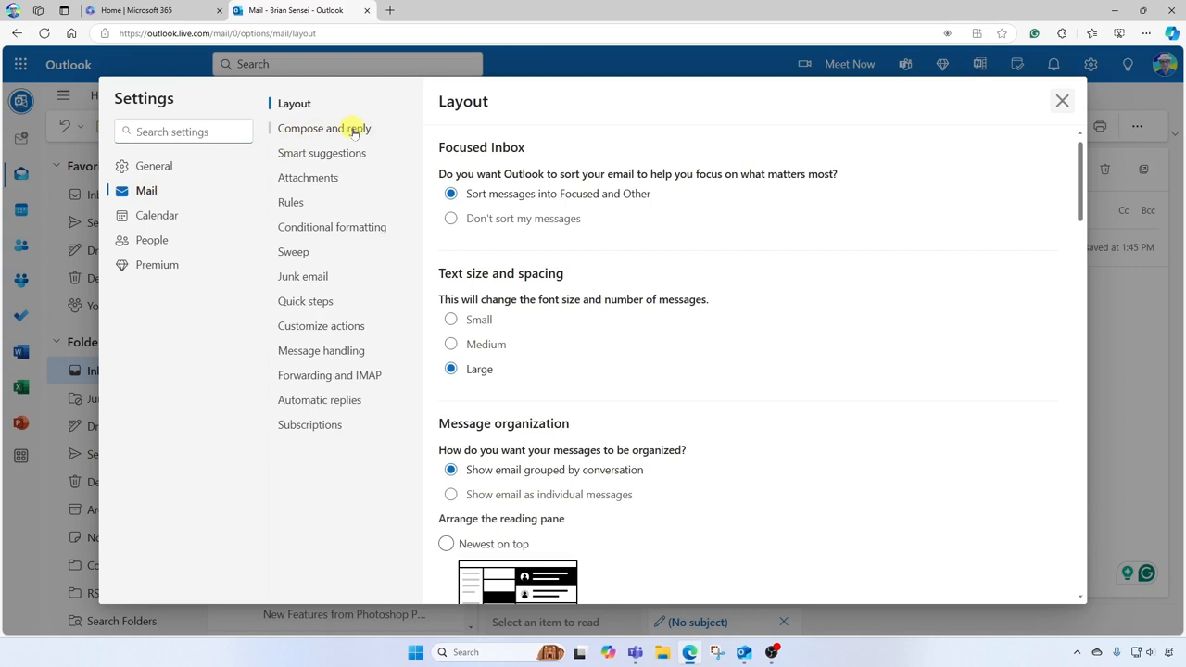
left_click(324, 128)
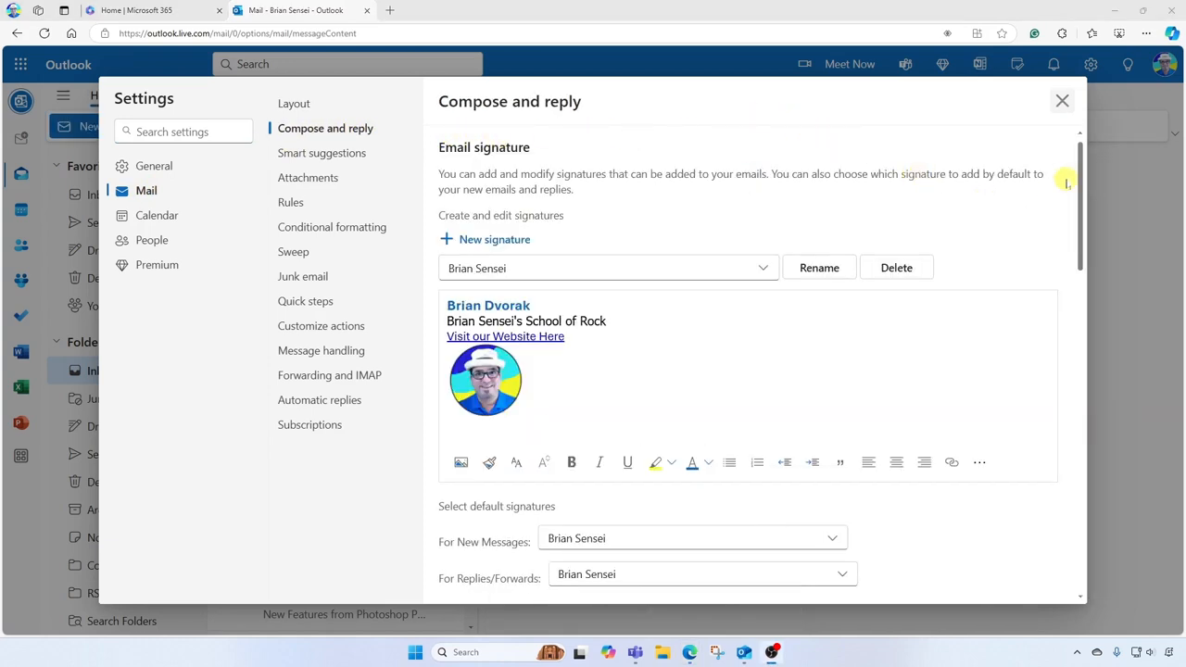
scroll("down", 3)
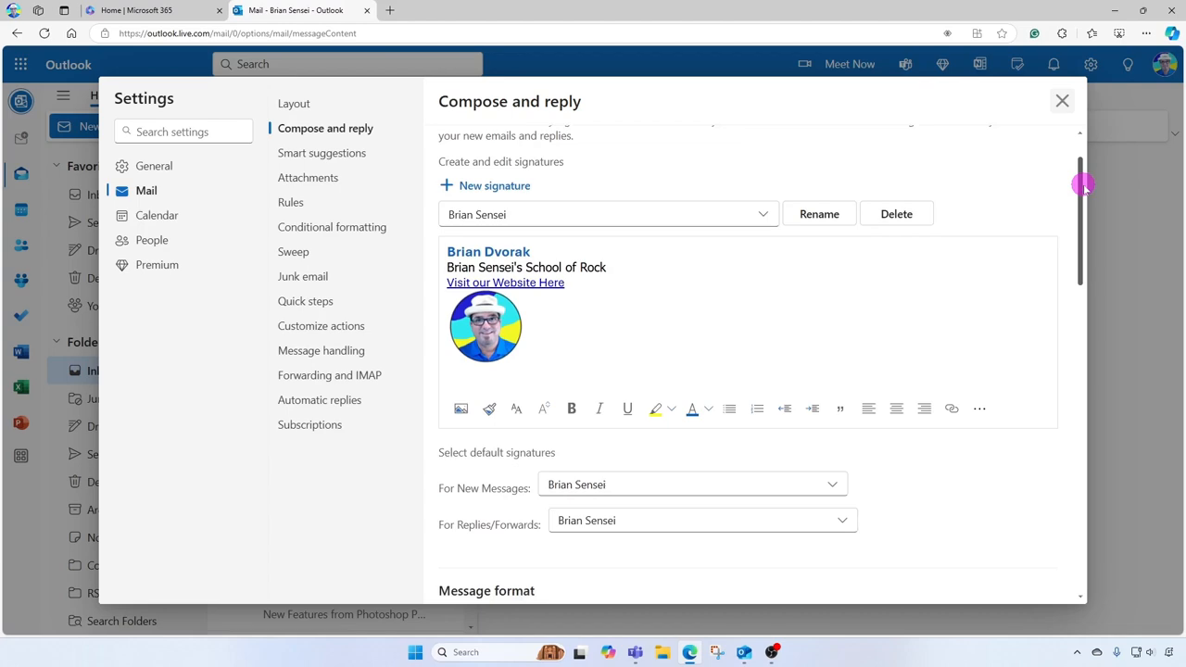
scroll("down", 3)
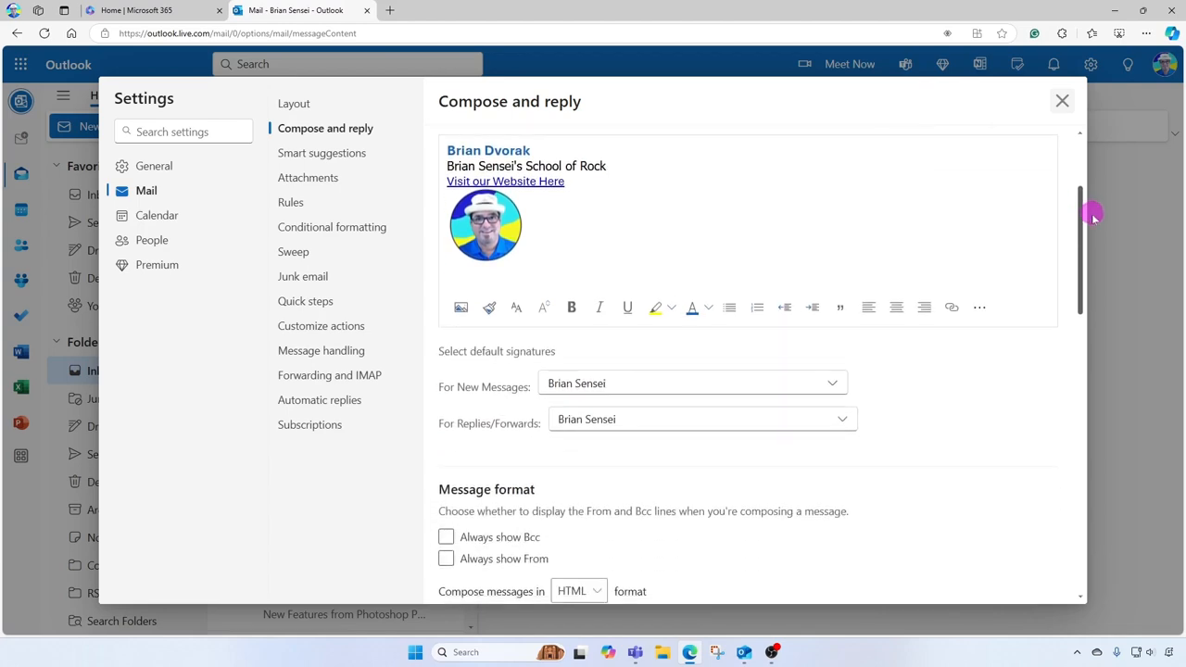
scroll("down", 3)
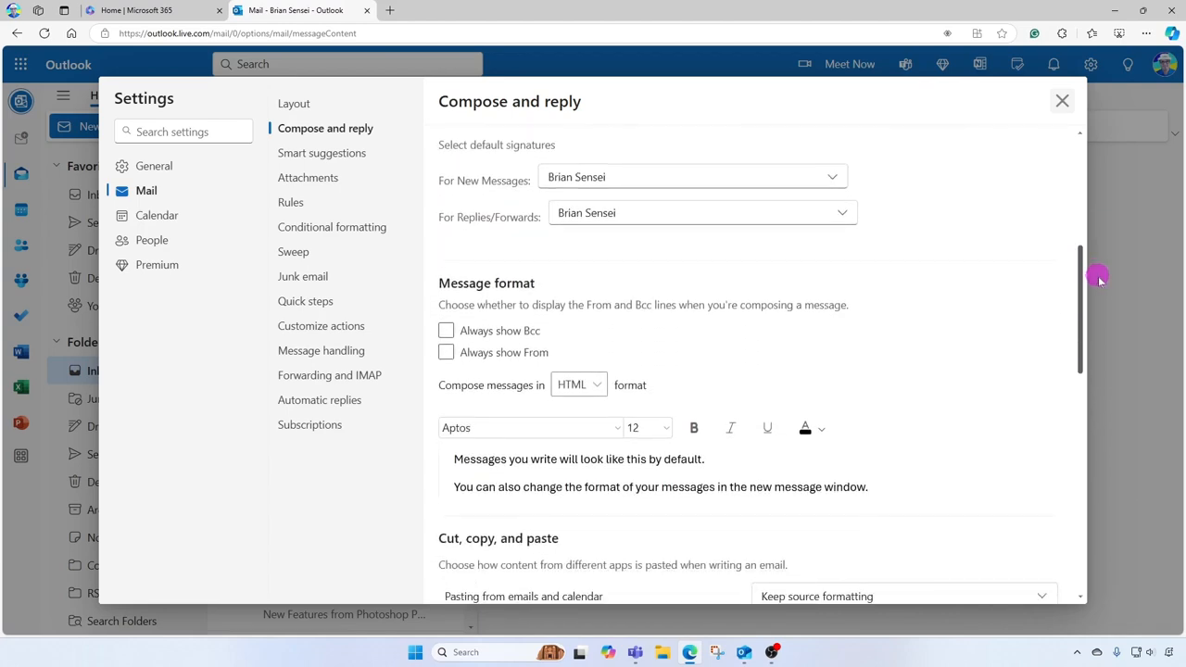
scroll("down", 3)
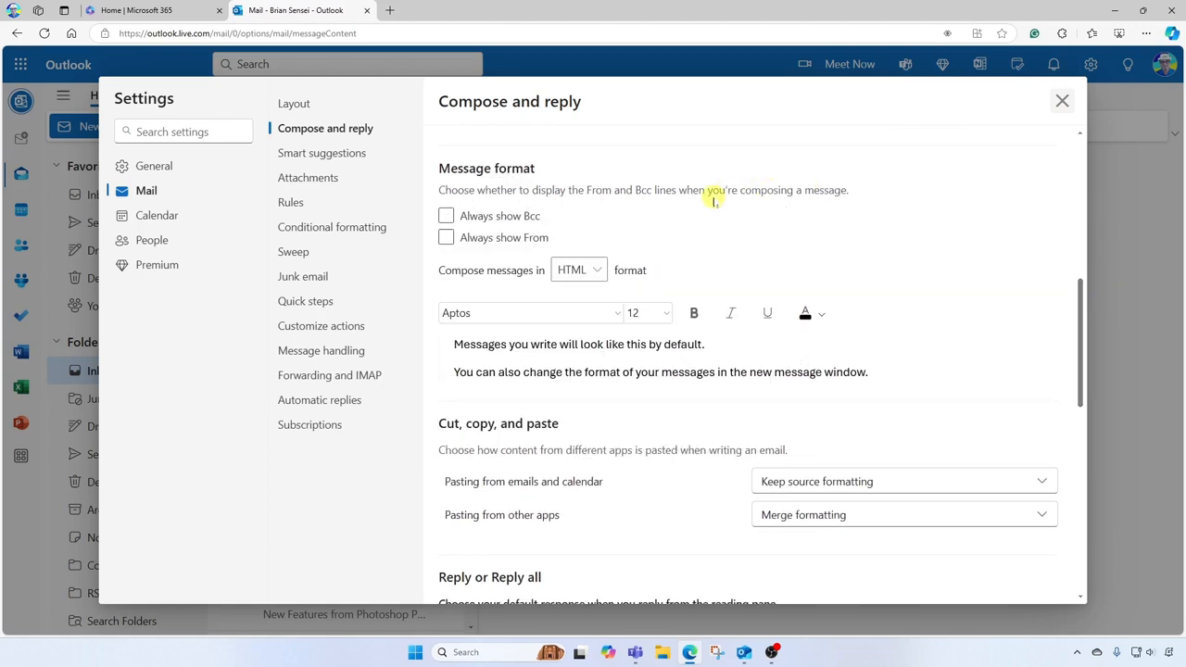
mouse_move(658, 286)
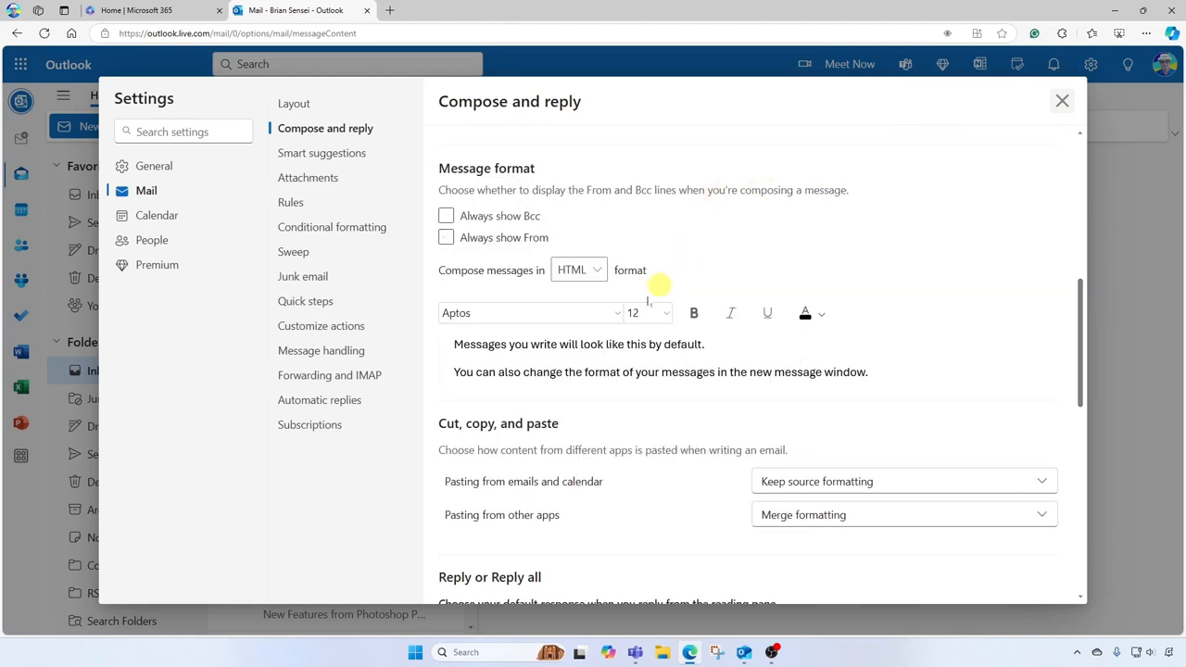
mouse_move(563, 312)
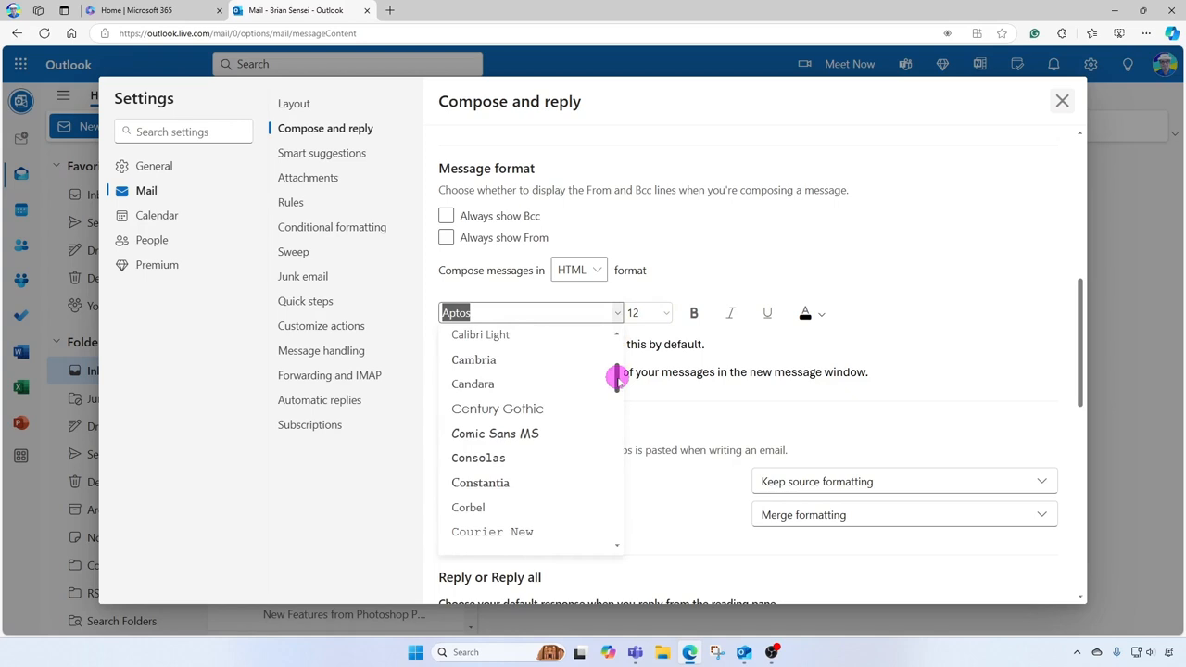
- Set the default message font to Tahoma 11, then save and close Settings
scroll("down", 3)
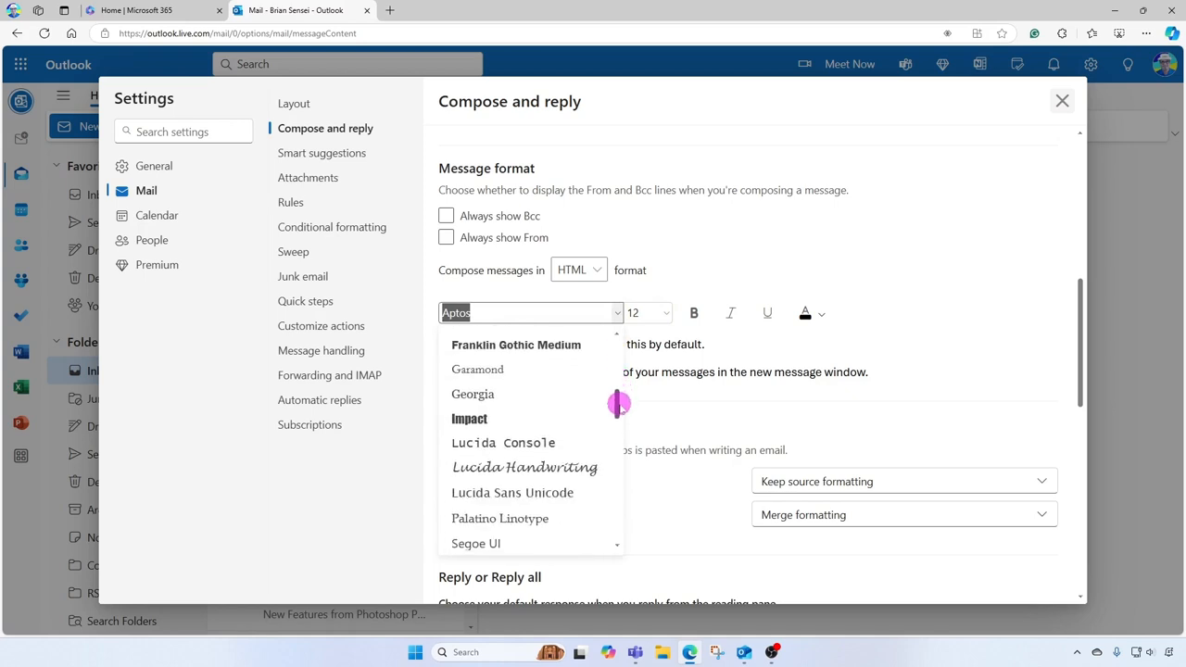
scroll("down", 3)
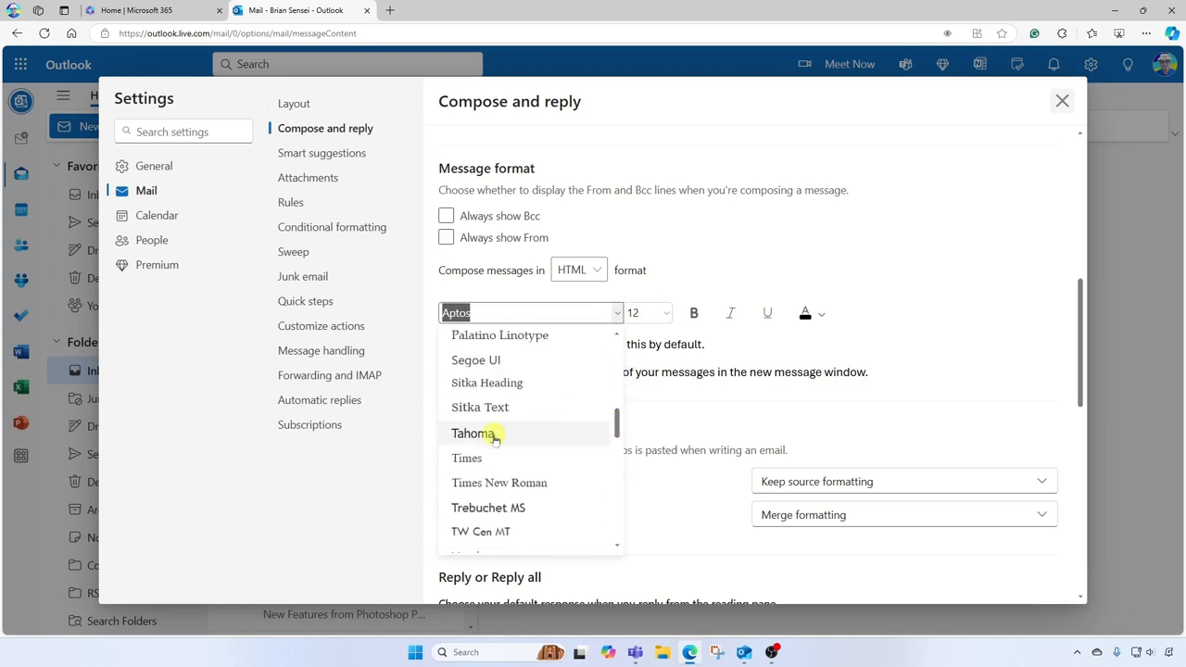
left_click(473, 432)
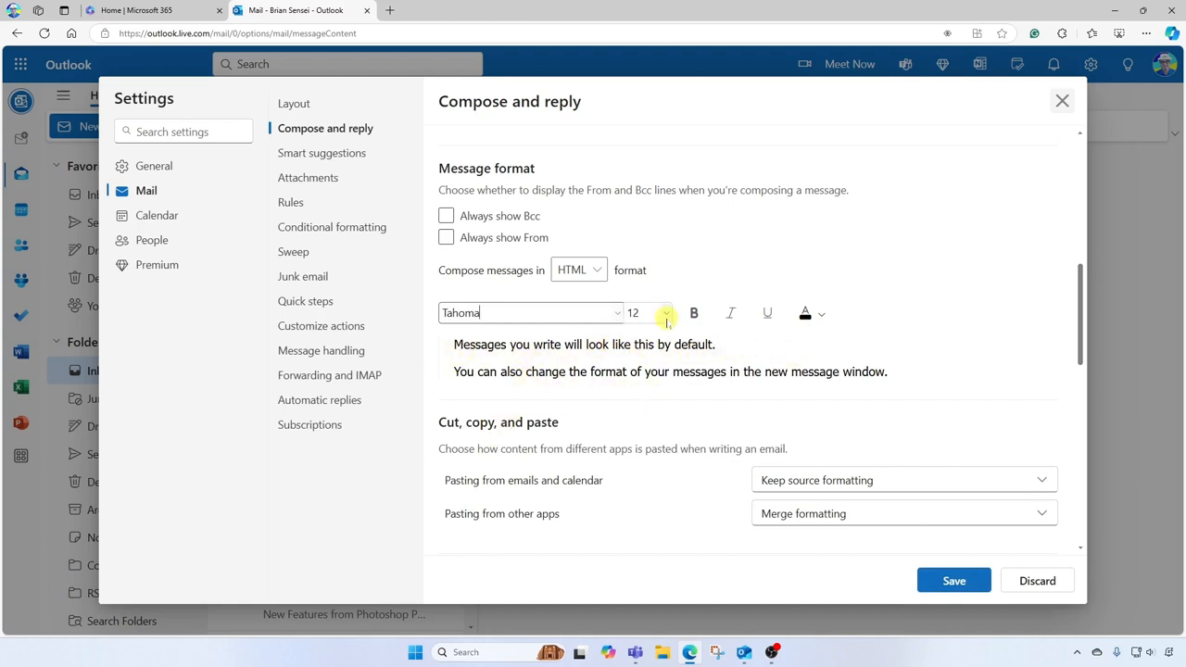
left_click(664, 313)
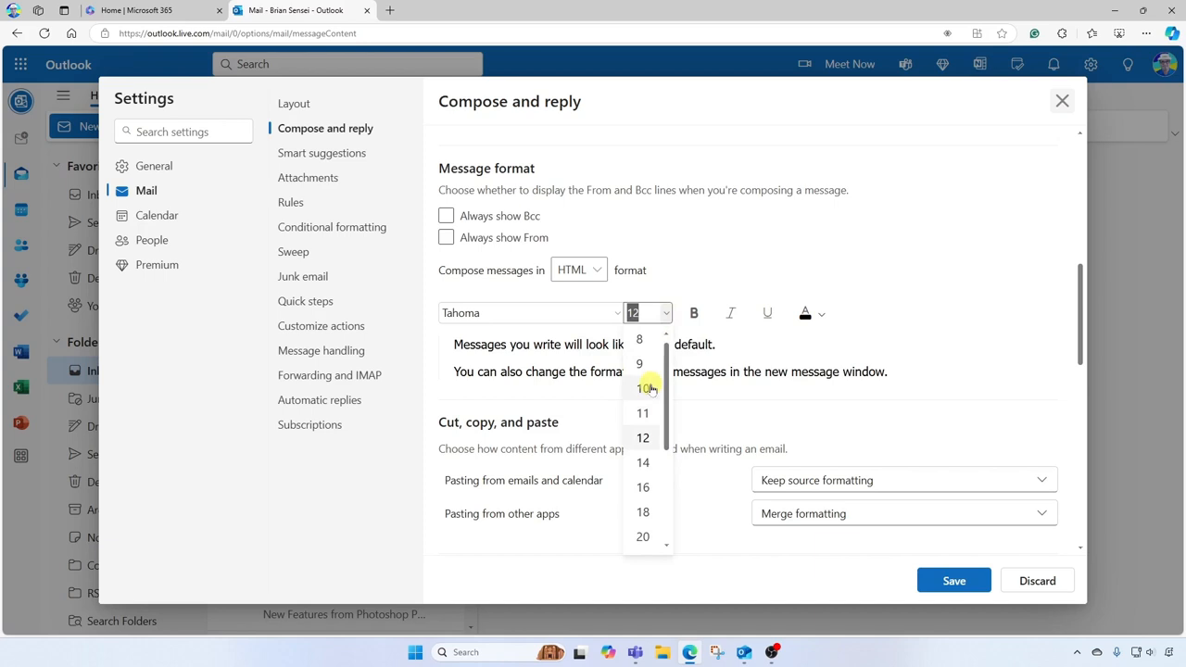
left_click(642, 462)
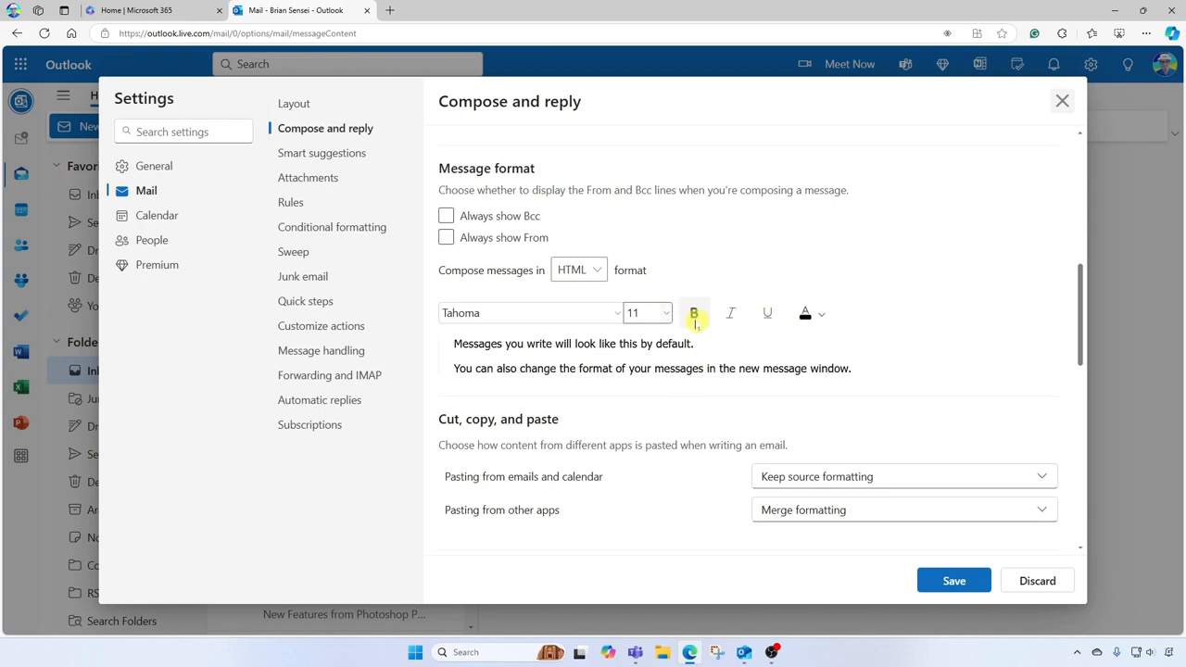
mouse_move(731, 312)
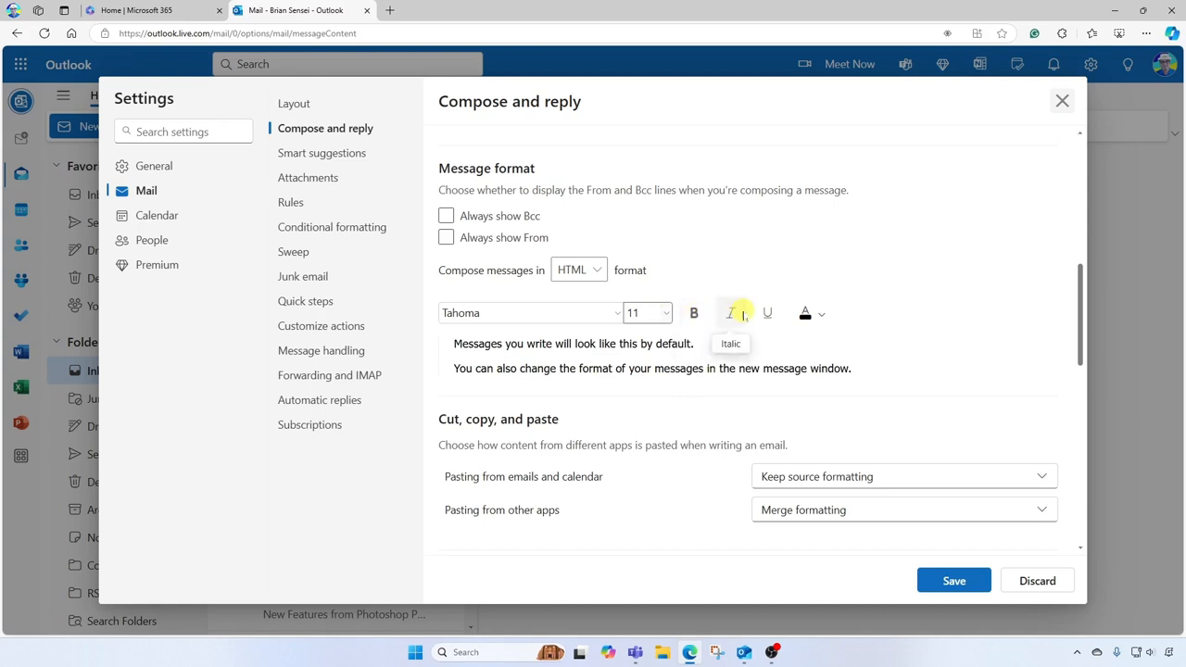
mouse_move(693, 312)
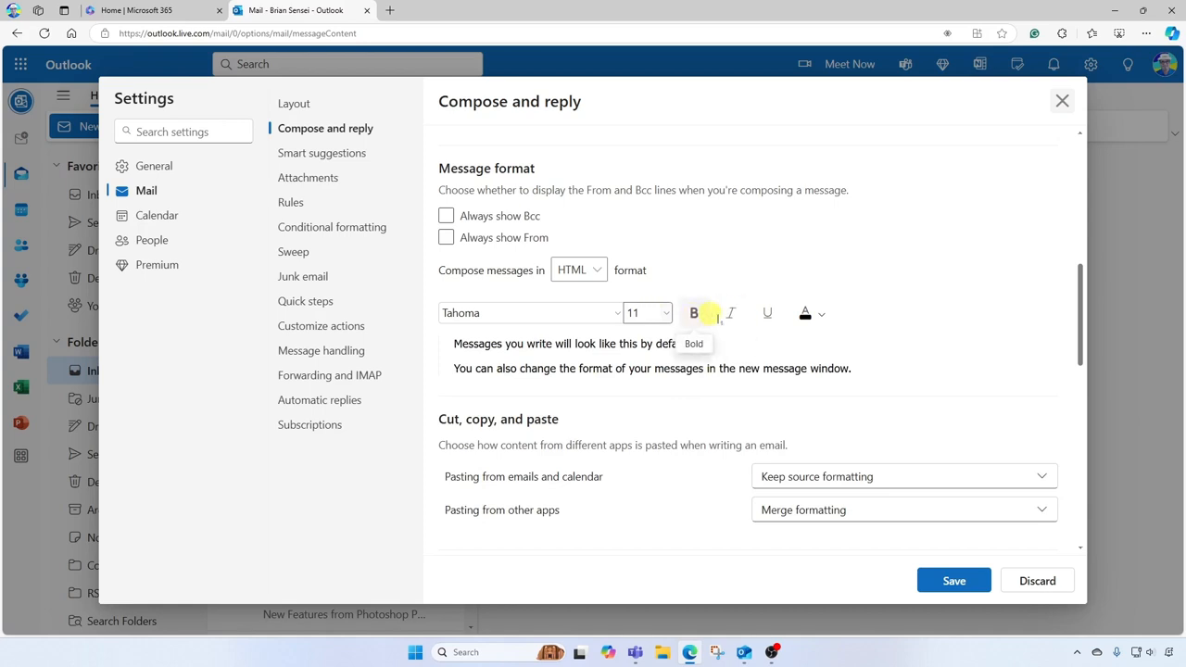
left_click(819, 313)
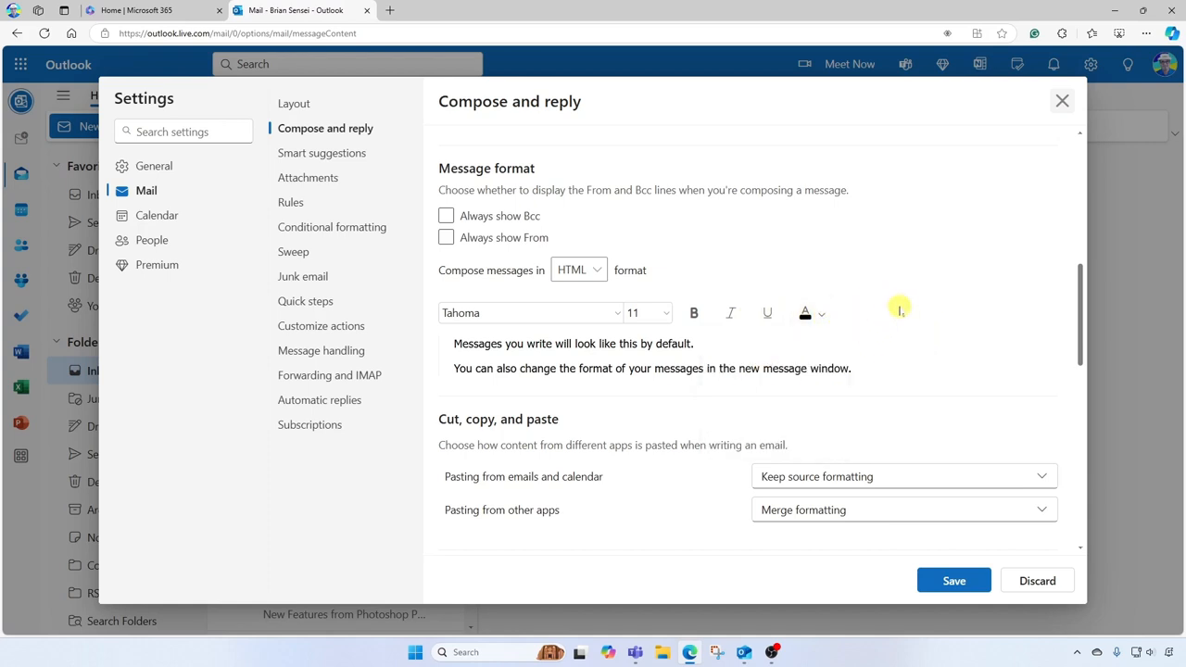
mouse_move(887, 510)
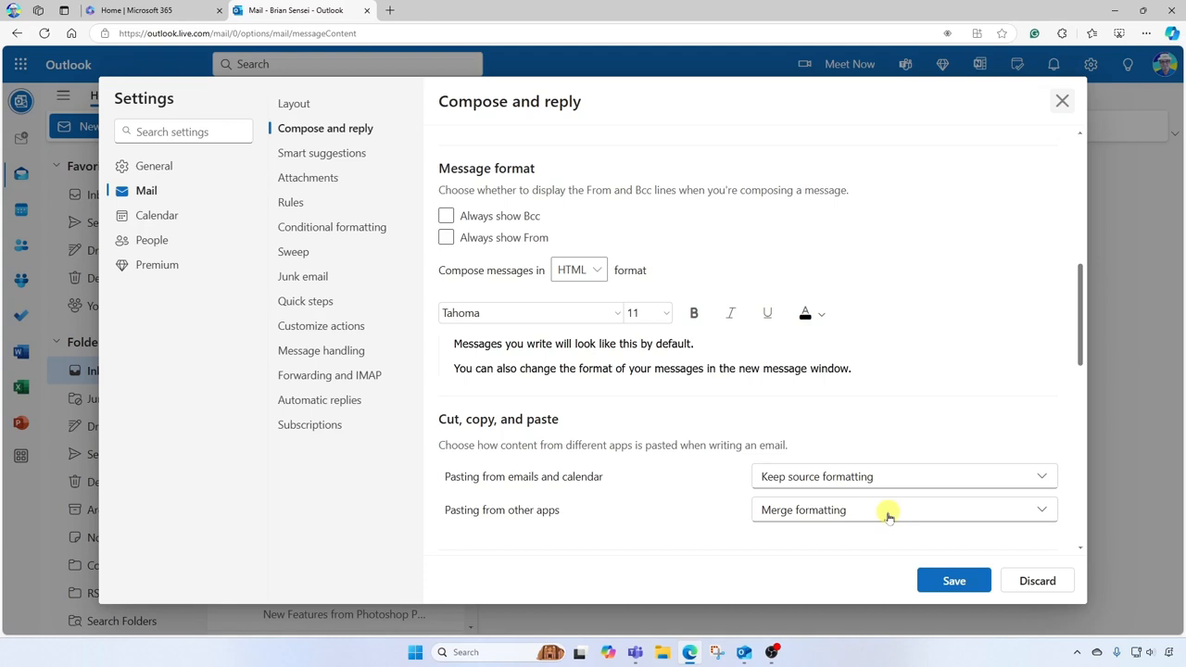
scroll("down", 3)
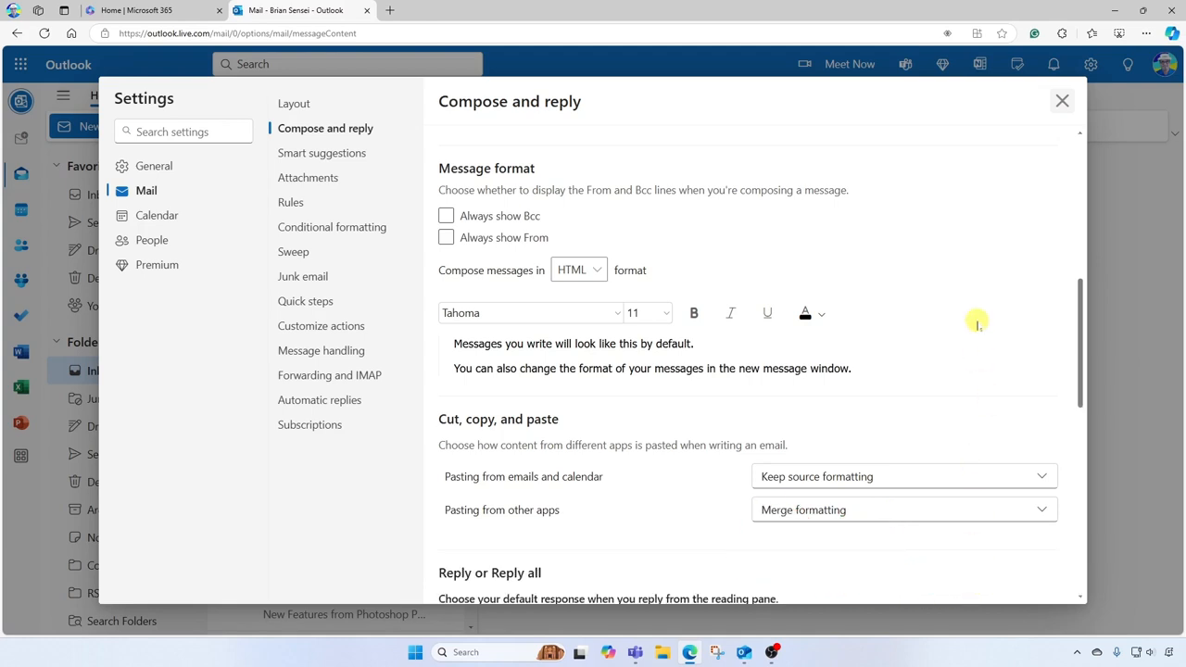
left_click(1061, 100)
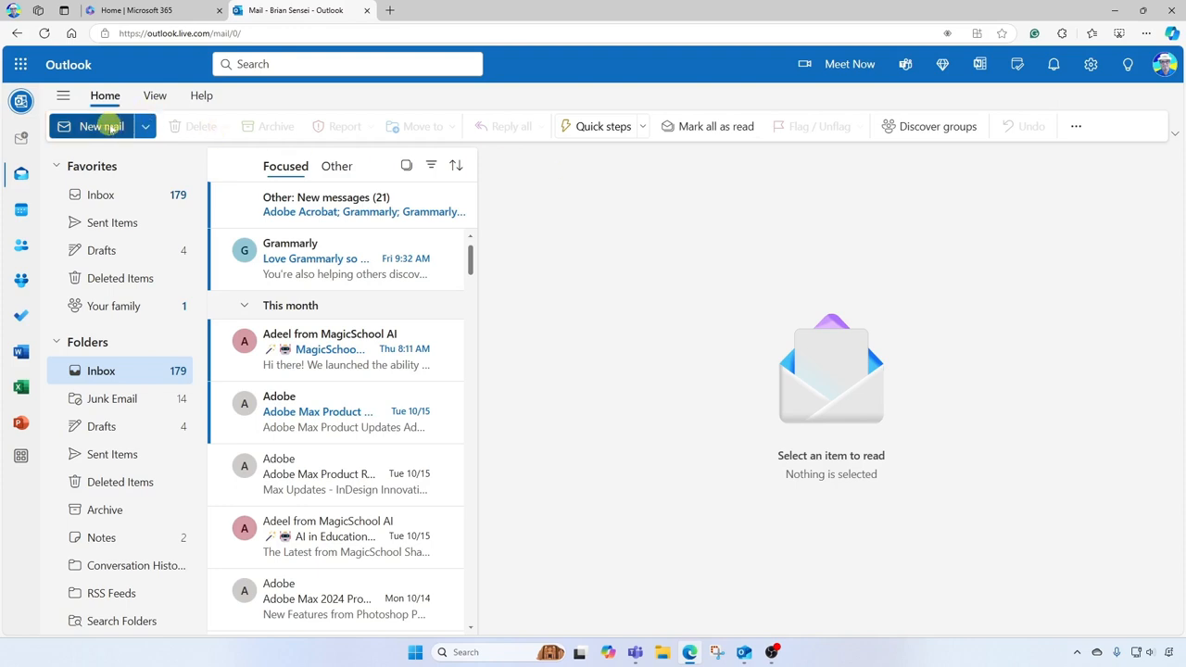
- Open a new draft and confirm 'Hello friends!' shows in Tahoma 11
left_click(90, 126)
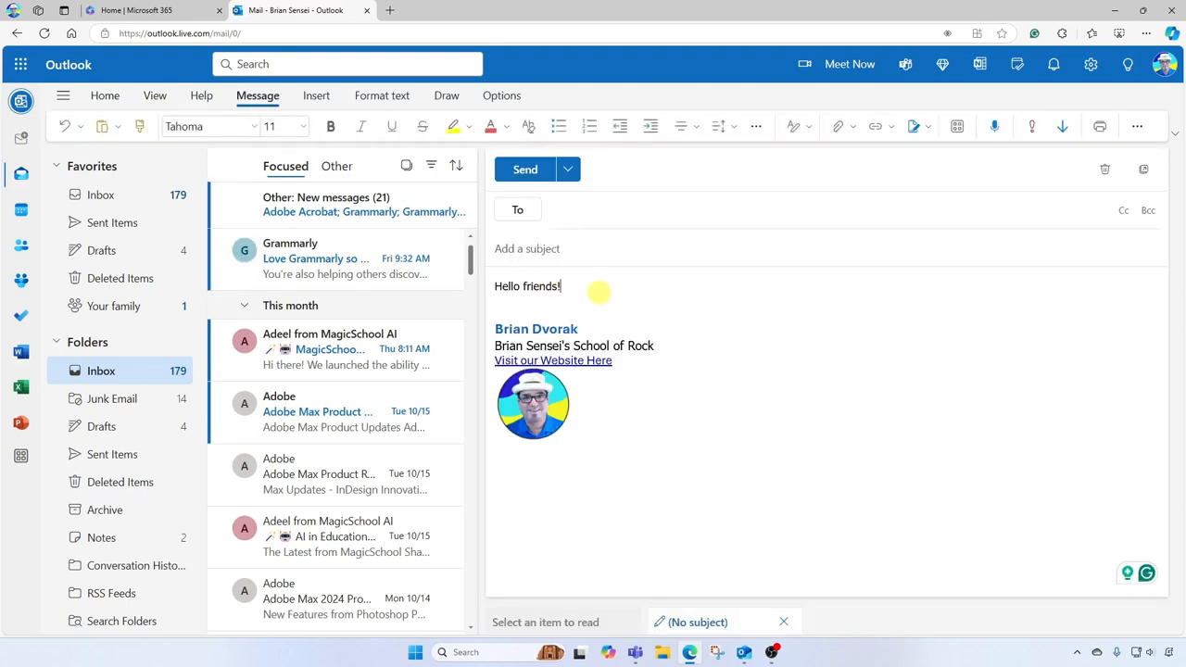
mouse_move(454, 227)
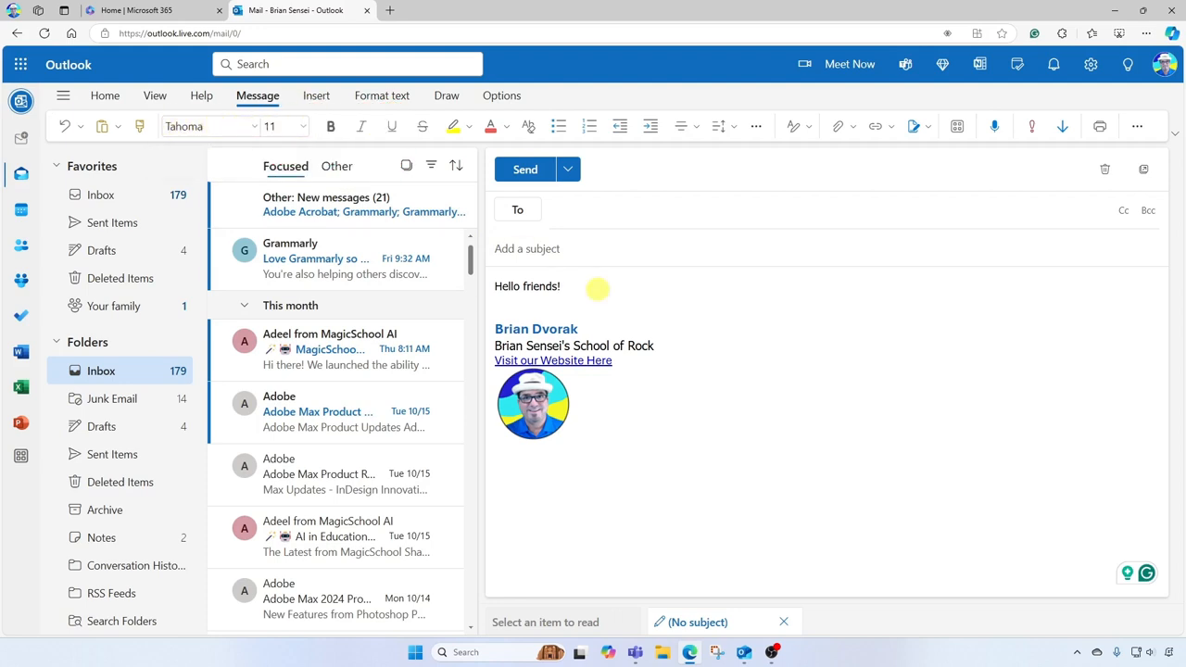
left_click(559, 286)
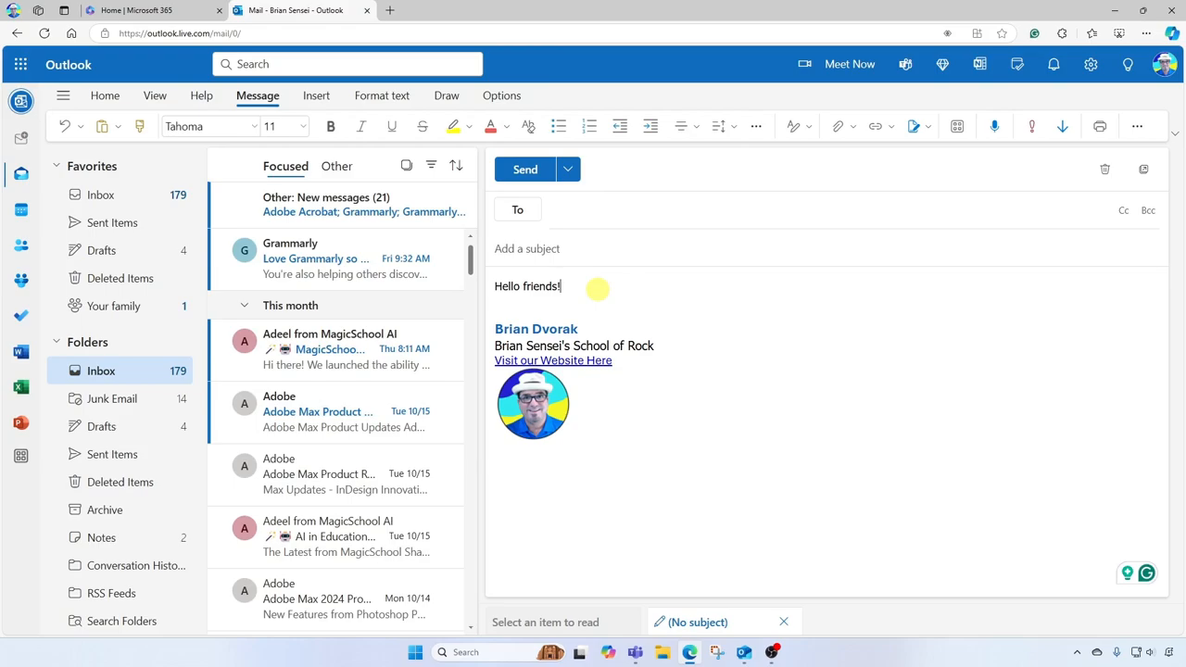